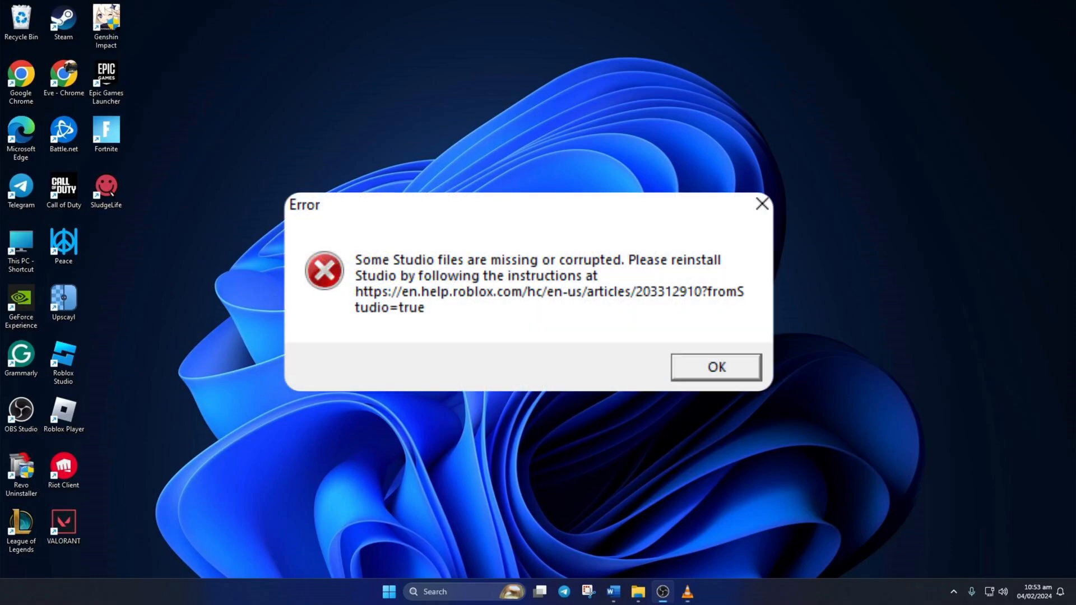
# Dismiss the missing-files error and enter %localappdata in the Run box.
pyautogui.click(718, 366)
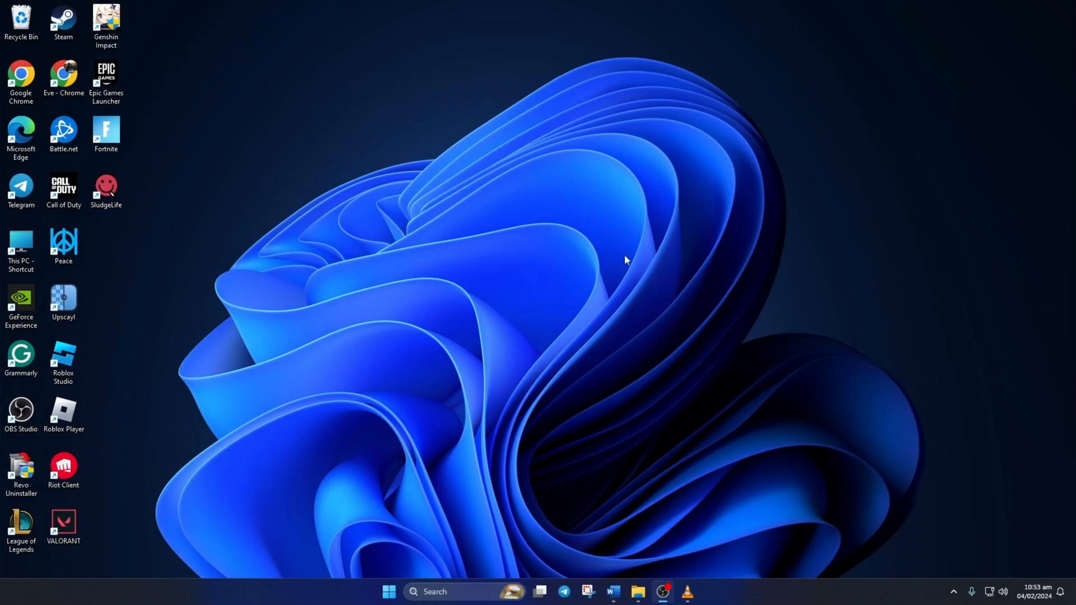
pyautogui.moveTo(526, 423)
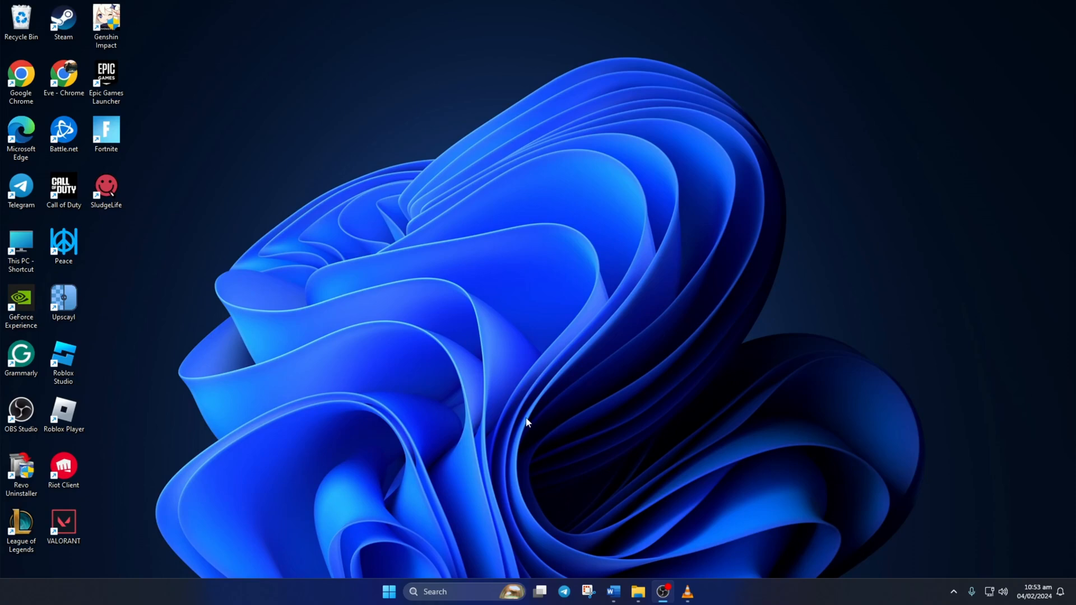
pyautogui.write('Run')
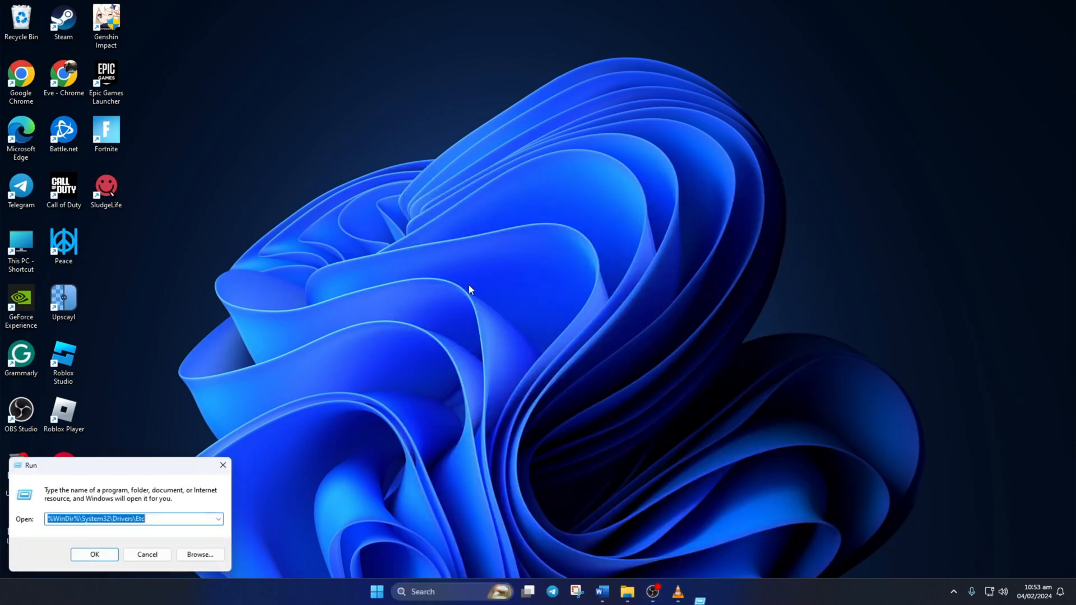
pyautogui.write('%localappdata')
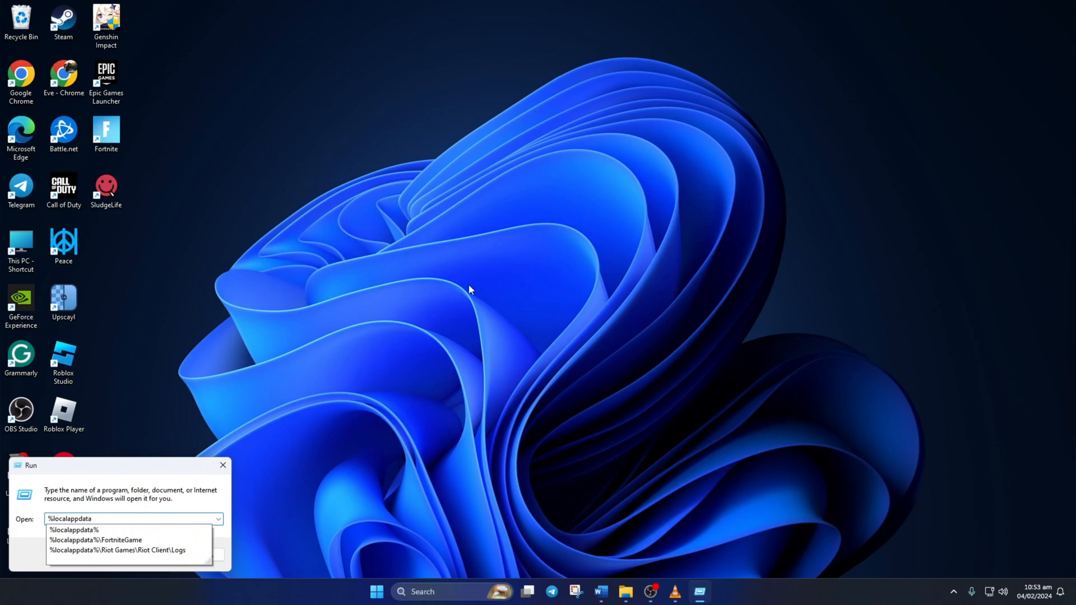
# Navigate to the Roblox Versions folder and launch RobloxStudioInstaller to repair Studio.
pyautogui.press('Enter')
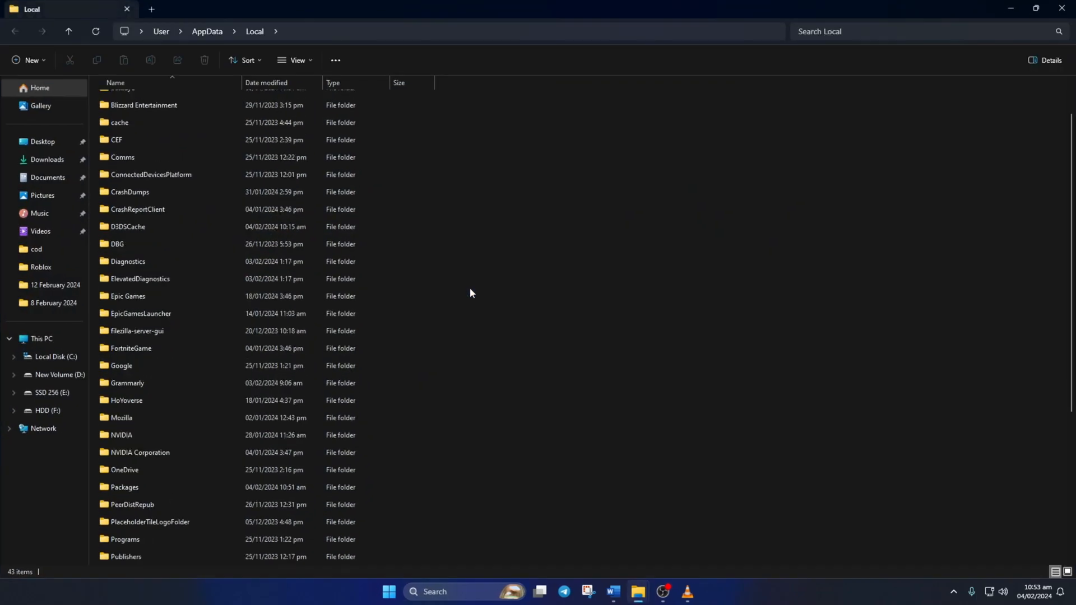
pyautogui.scroll(-3)
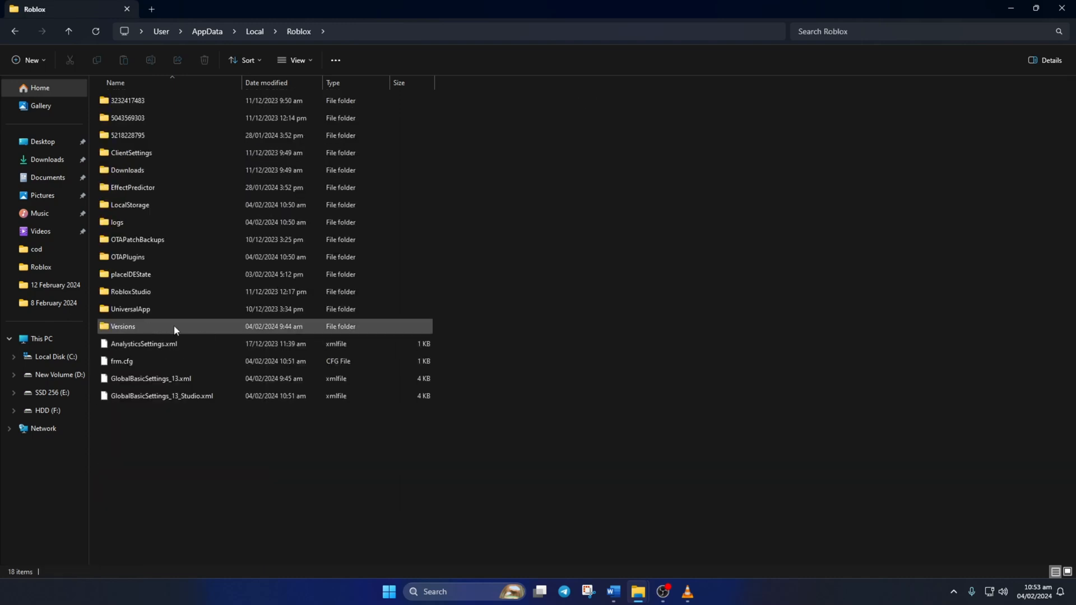
pyautogui.doubleClick(124, 326)
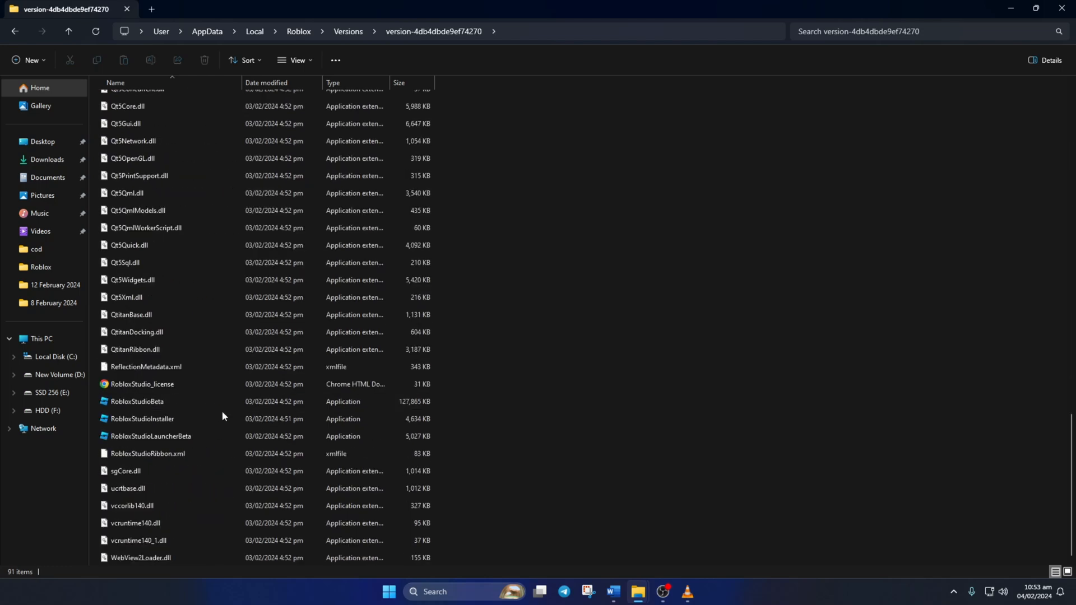
pyautogui.click(141, 419)
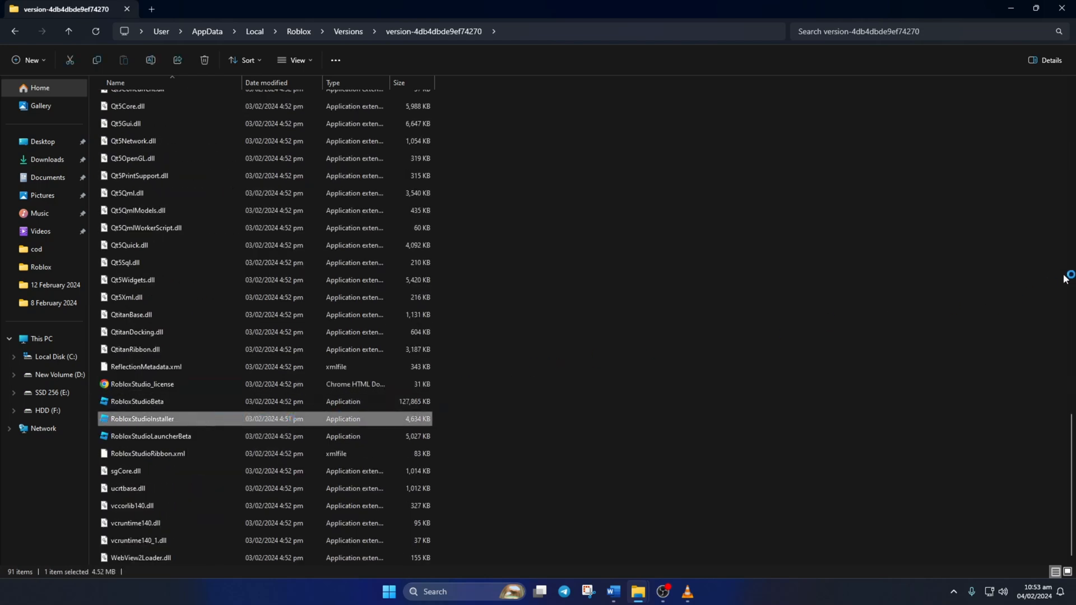
pyautogui.doubleClick(141, 419)
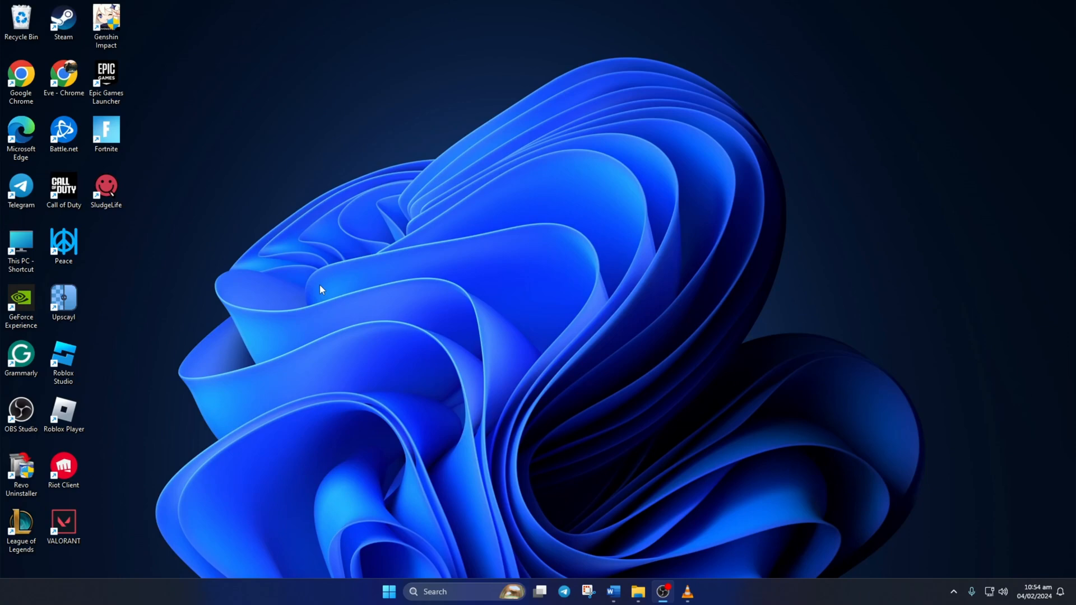
# Start the Roblox Studio desktop shortcut as administrator and approve the UAC prompt.
pyautogui.click(63, 356)
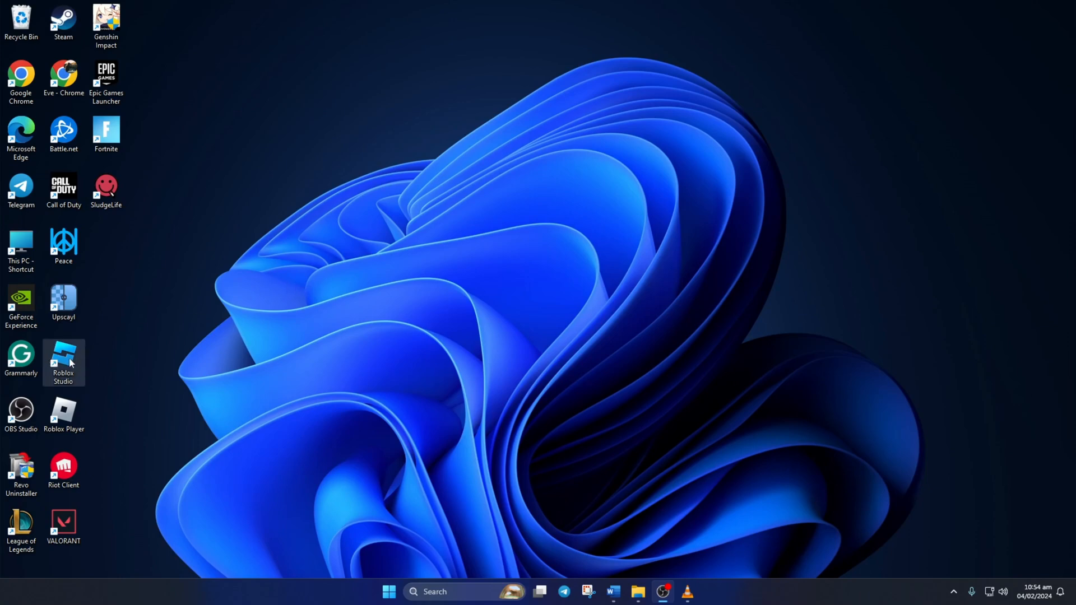
pyautogui.rightClick(63, 356)
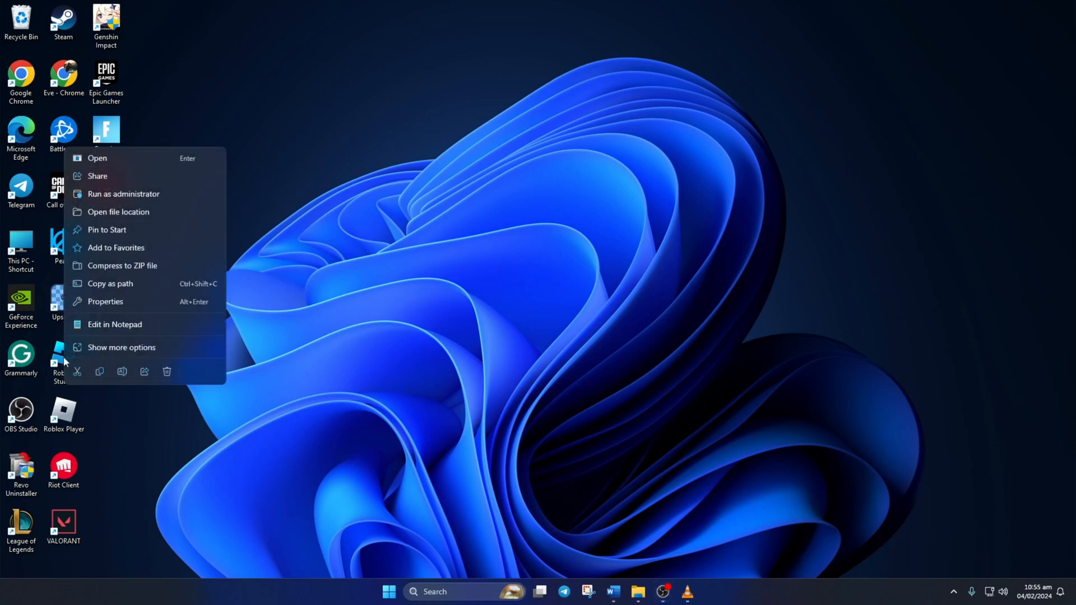
pyautogui.moveTo(156, 194)
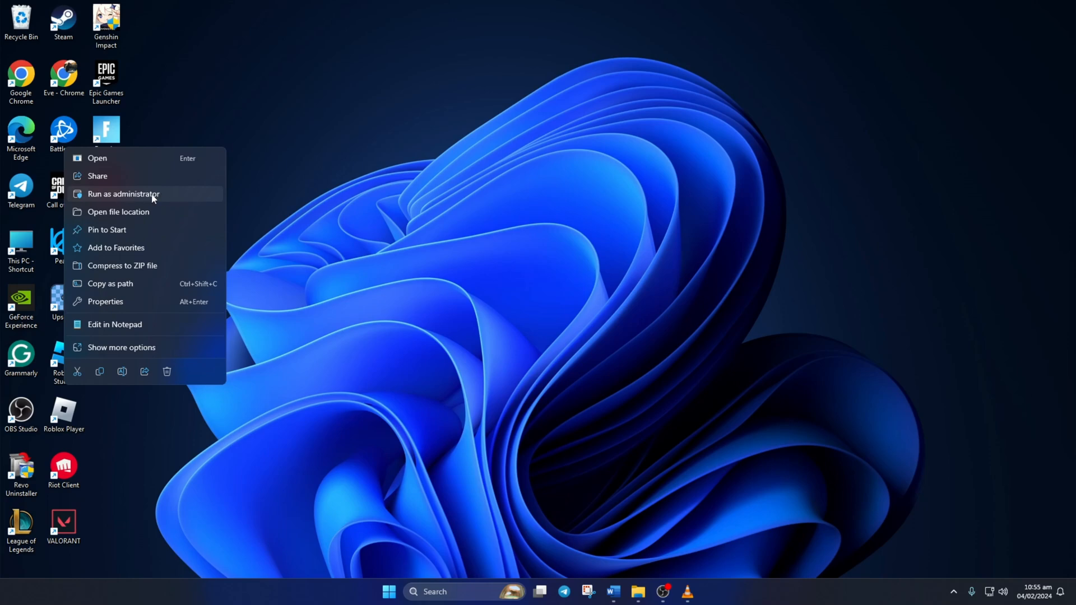
pyautogui.click(123, 194)
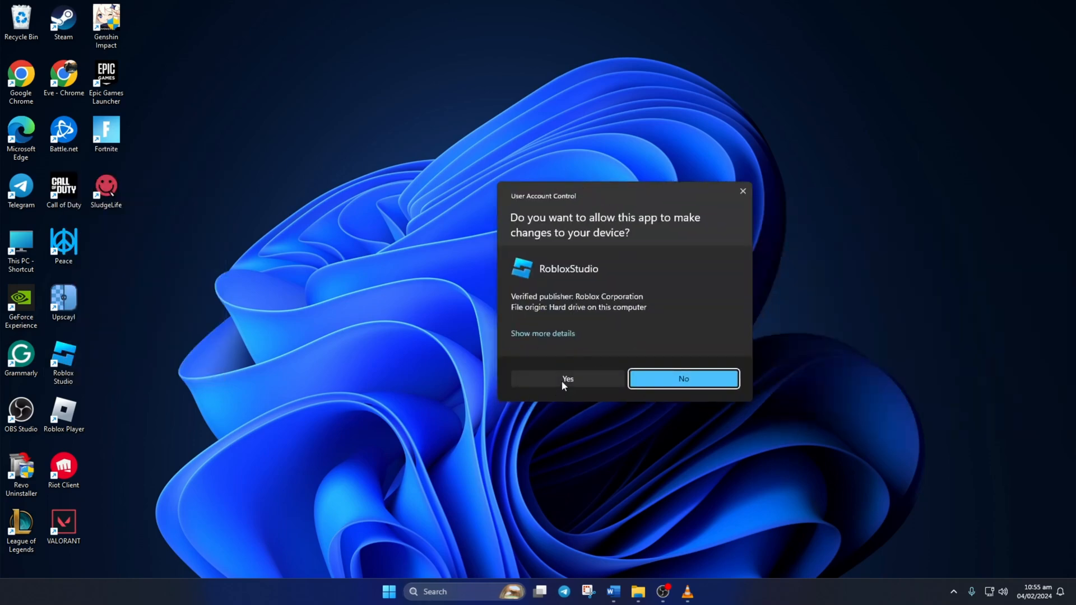
pyautogui.click(567, 379)
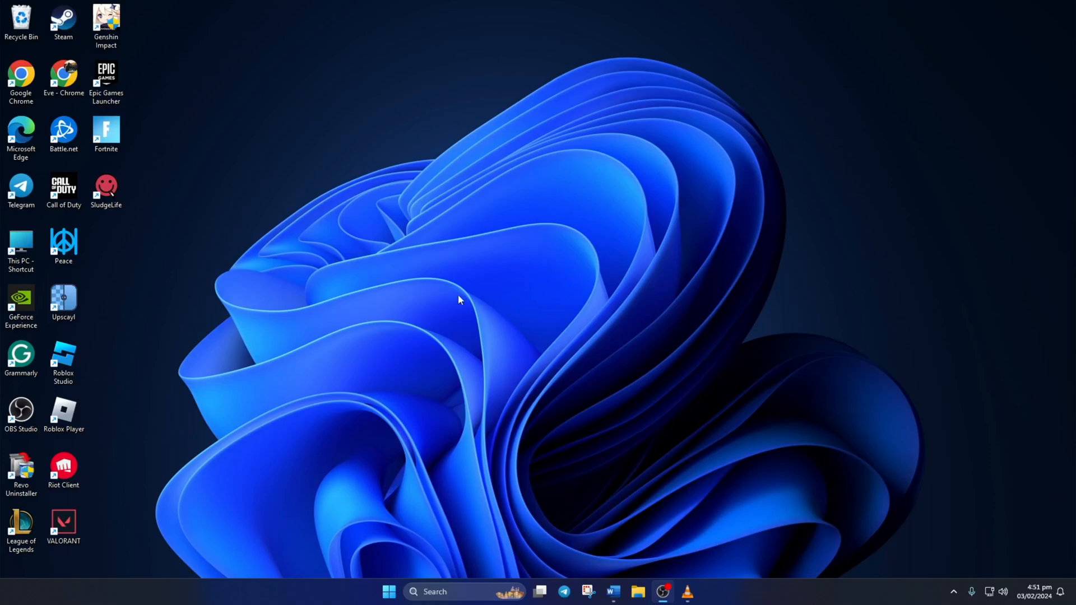
# Uninstall Roblox Studio for Icarus from the Settings installed apps list.
pyautogui.click(703, 592)
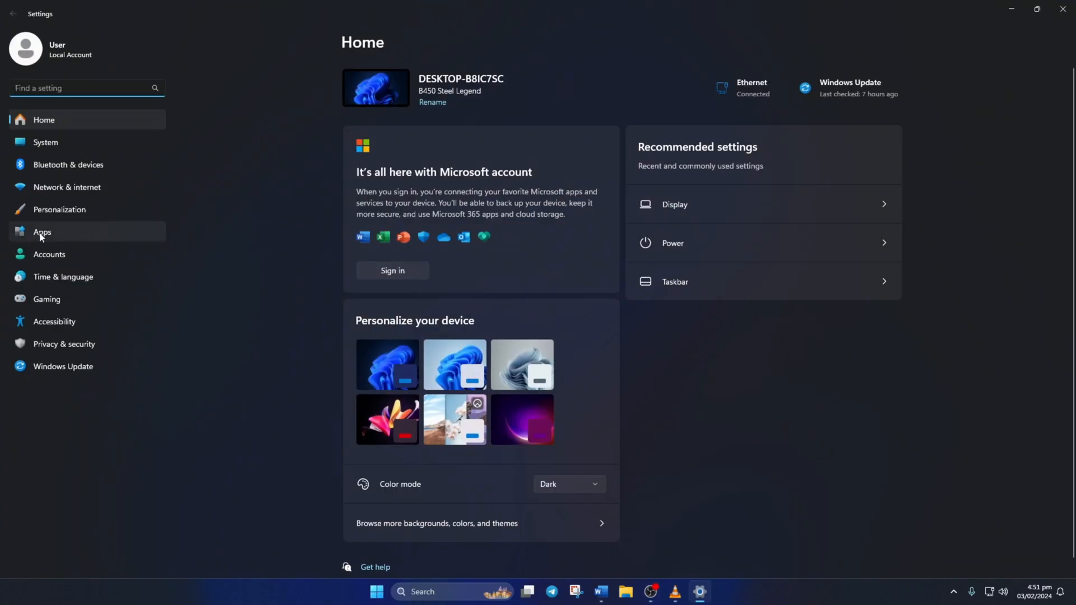
pyautogui.click(43, 232)
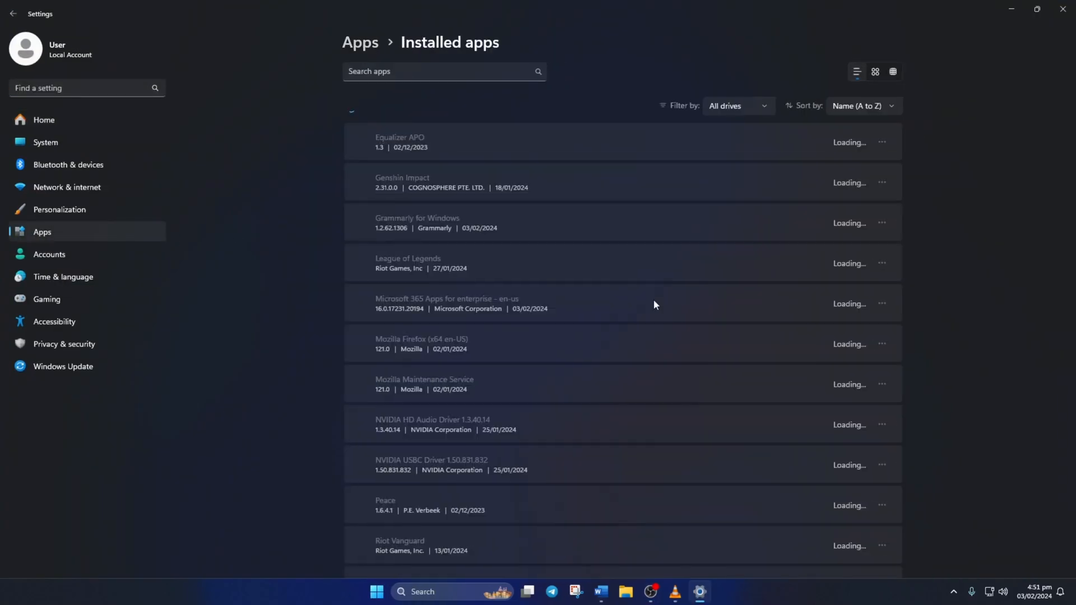
pyautogui.scroll(-3)
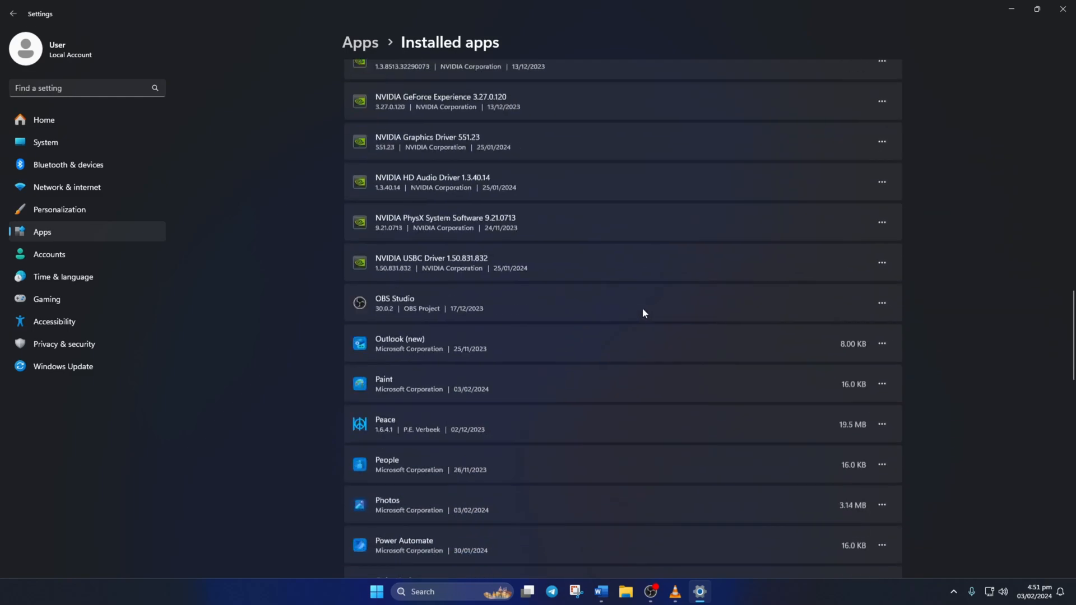
pyautogui.scroll(-3)
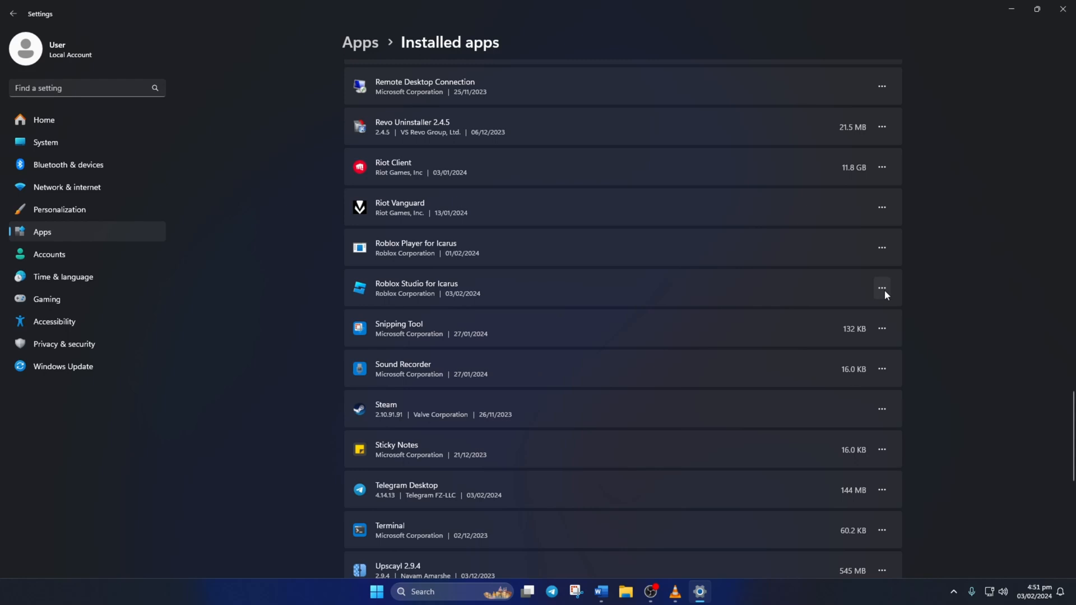
pyautogui.click(881, 287)
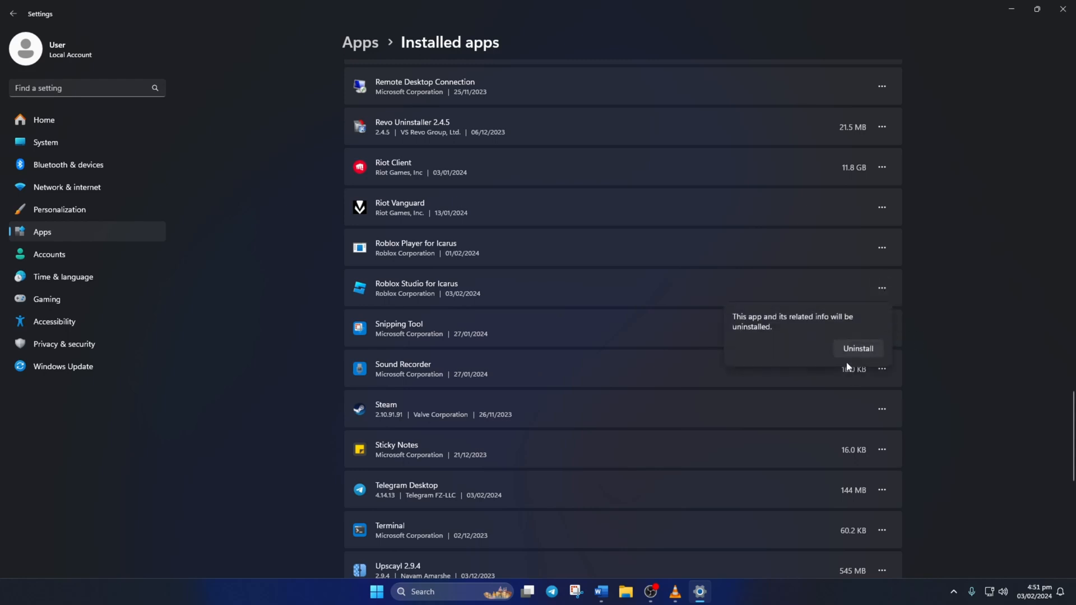
pyautogui.click(859, 348)
pyautogui.write('cr')
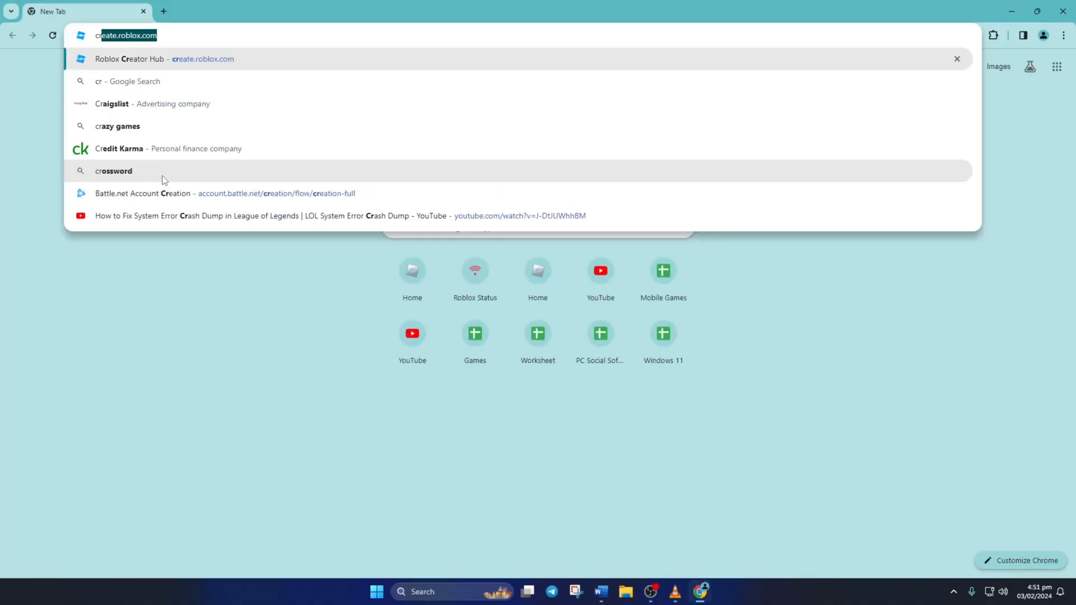
# Load create.roblox.com, start creating, and download Roblox Studio from the Creator Hub.
pyautogui.press('Enter')
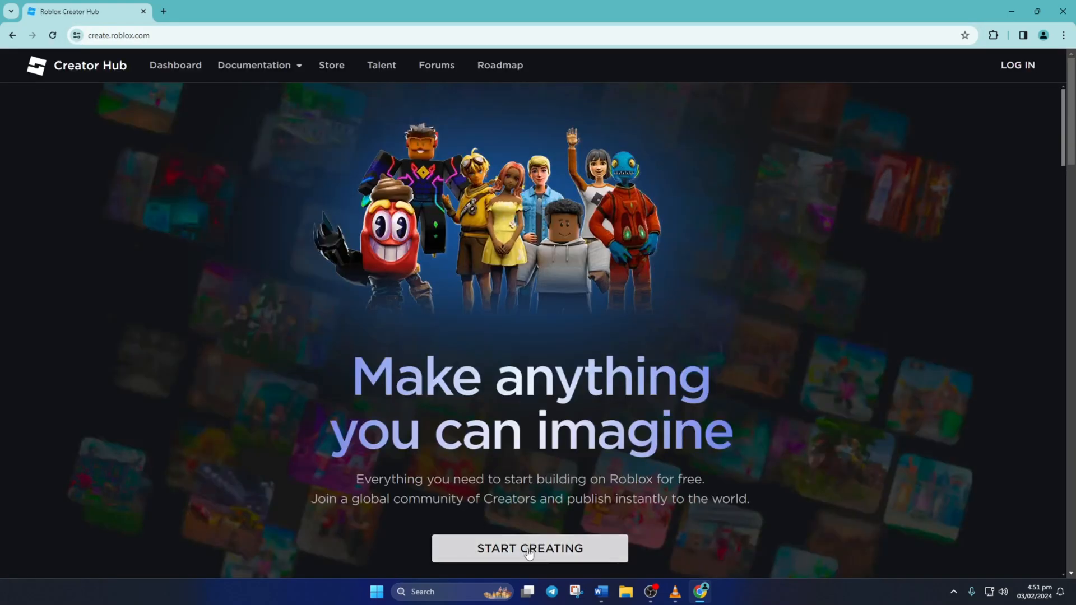
pyautogui.click(530, 550)
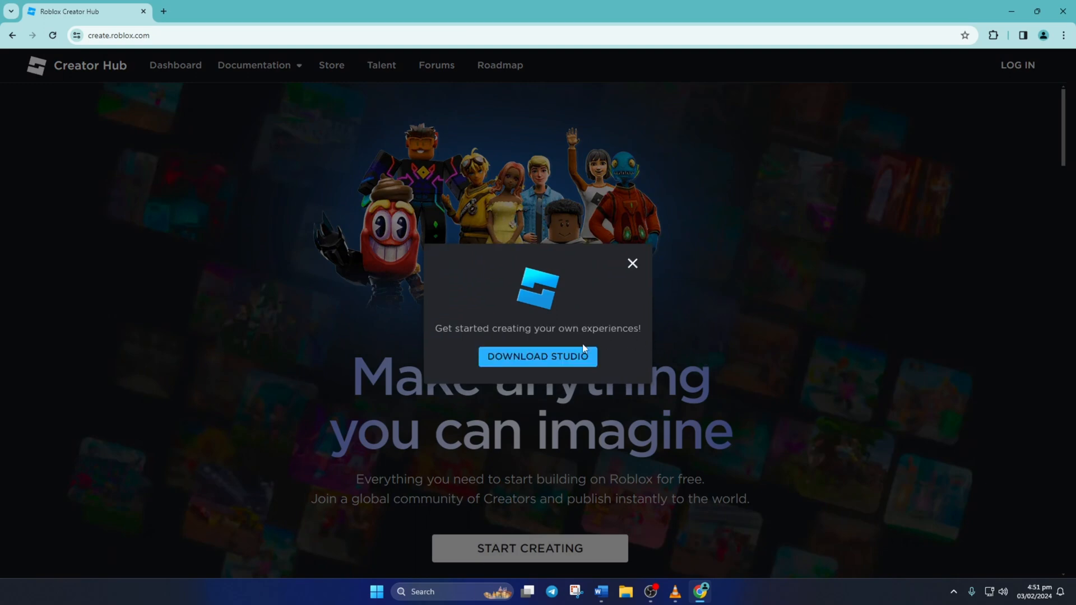
pyautogui.click(632, 263)
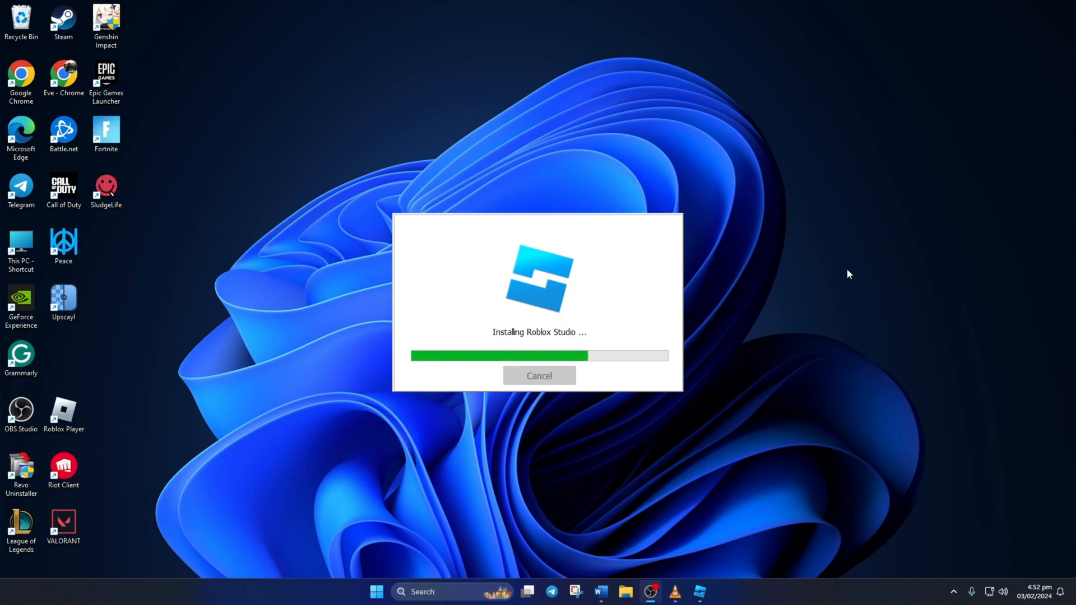
pyautogui.moveTo(851, 309)
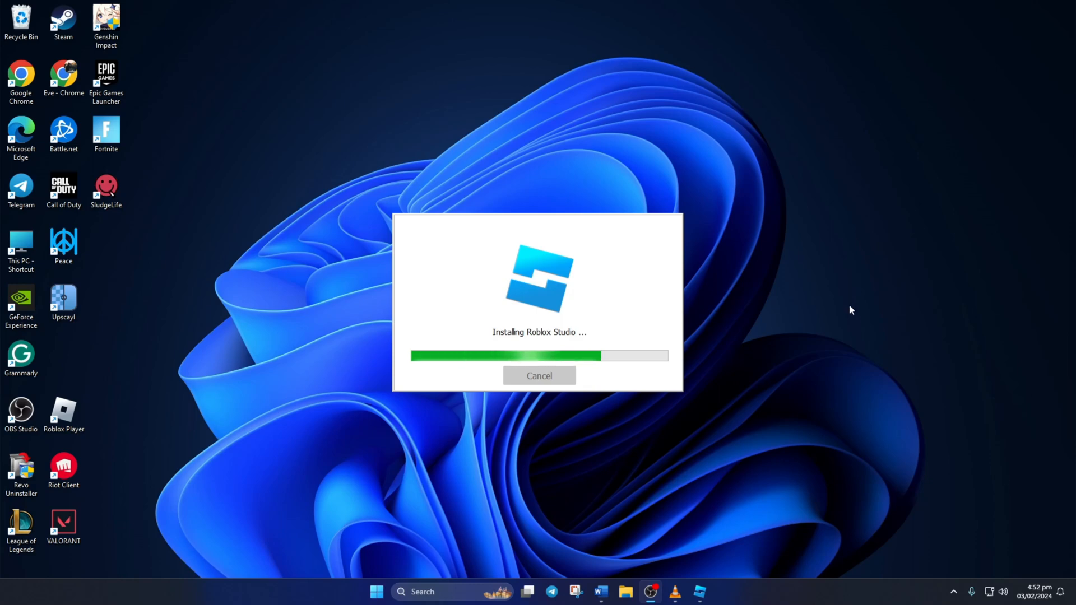